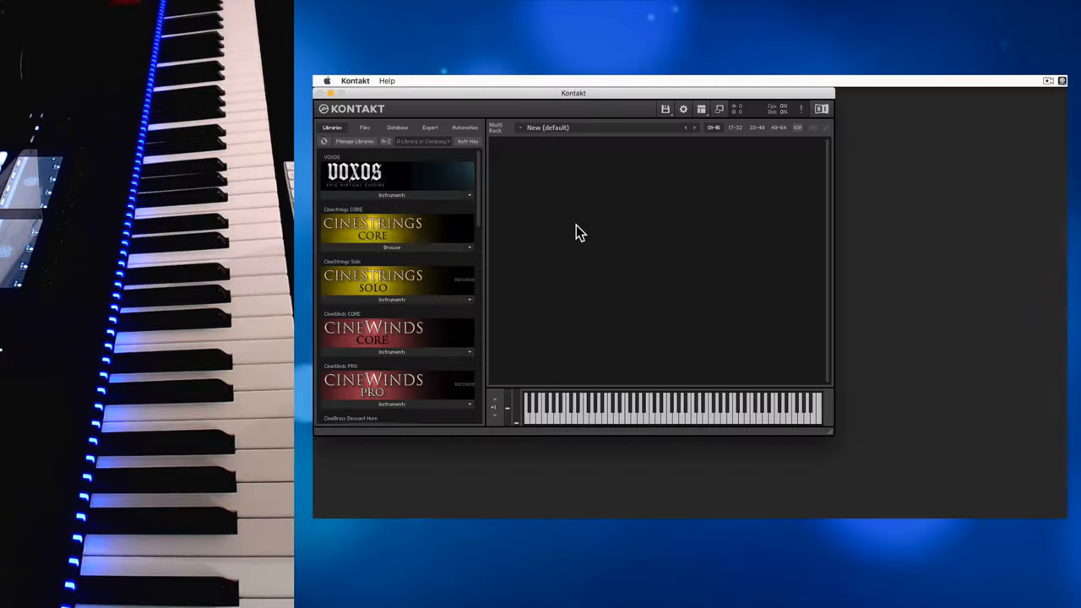
- Expand Voxos Instruments in the Libraries tab and load one of its .nki instruments
{"action": "left_click", "coordinate": [392, 196]}
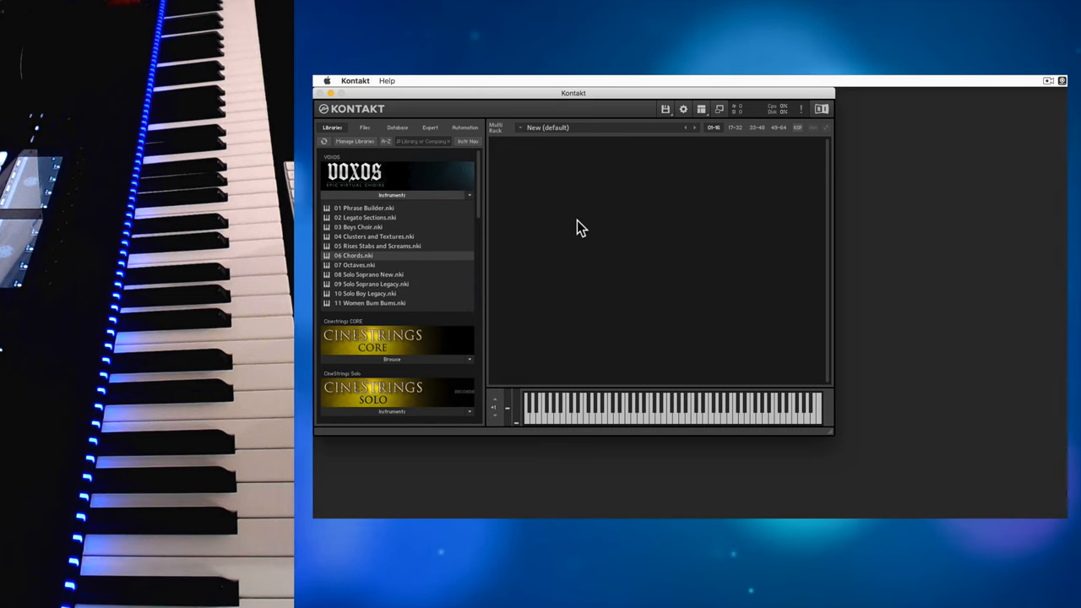
{"action": "double_click", "coordinate": [355, 255]}
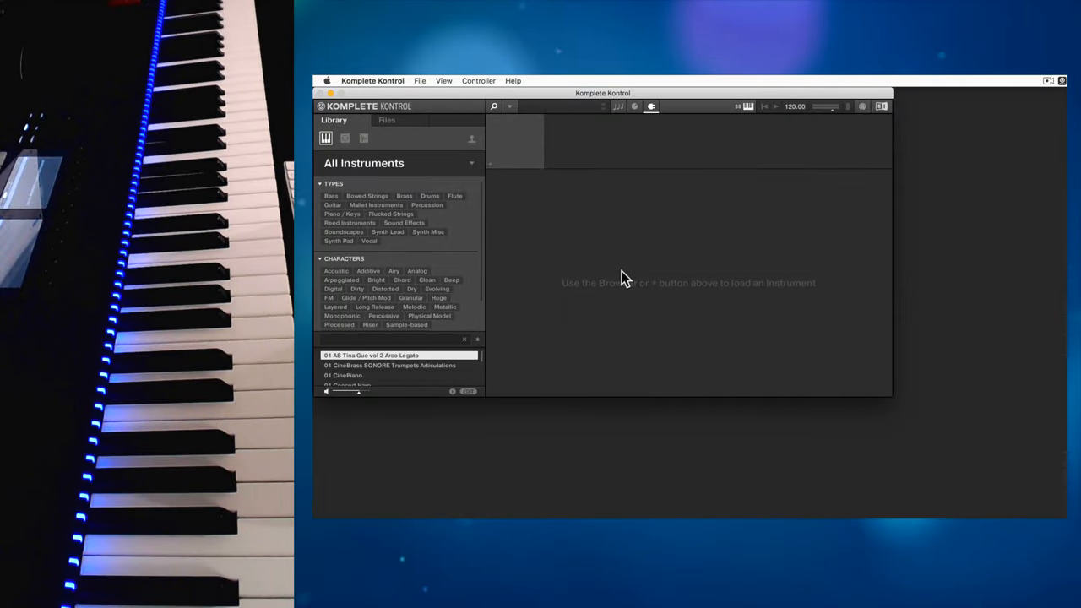
{"action": "mouse_move", "coordinate": [598, 336]}
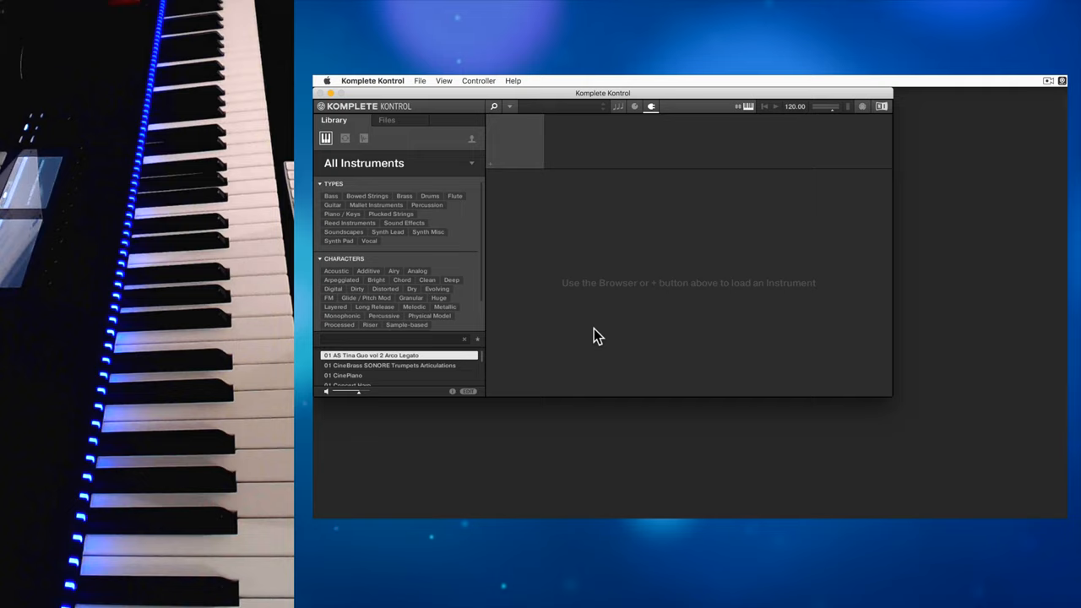
{"action": "mouse_move", "coordinate": [515, 112]}
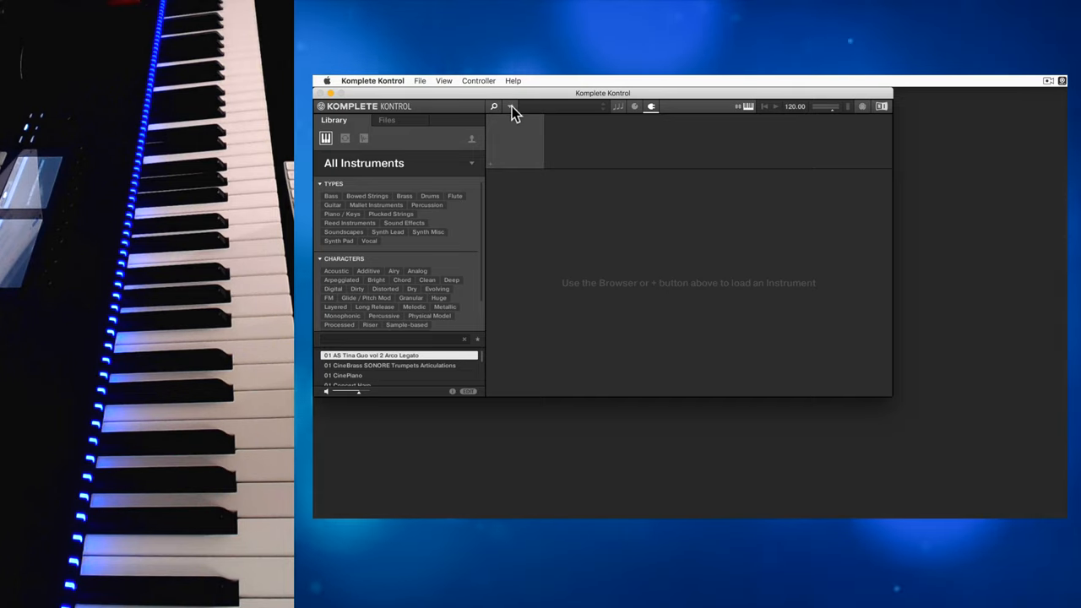
- Bring up the plugin menu listing Native Instruments plugins such as Kontakt 6
{"action": "left_click", "coordinate": [511, 105]}
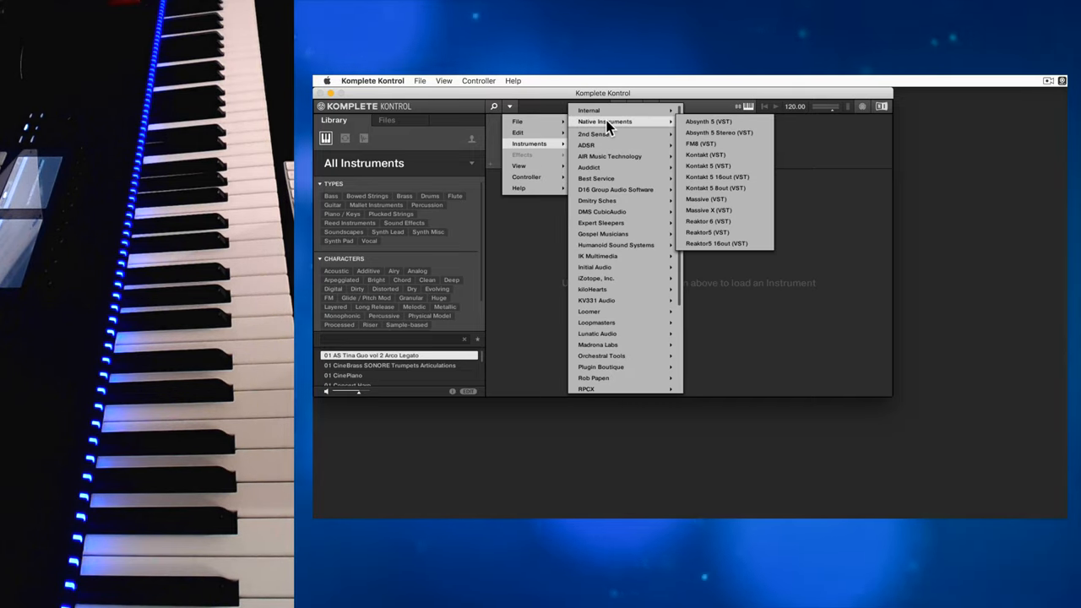
{"action": "mouse_move", "coordinate": [713, 160]}
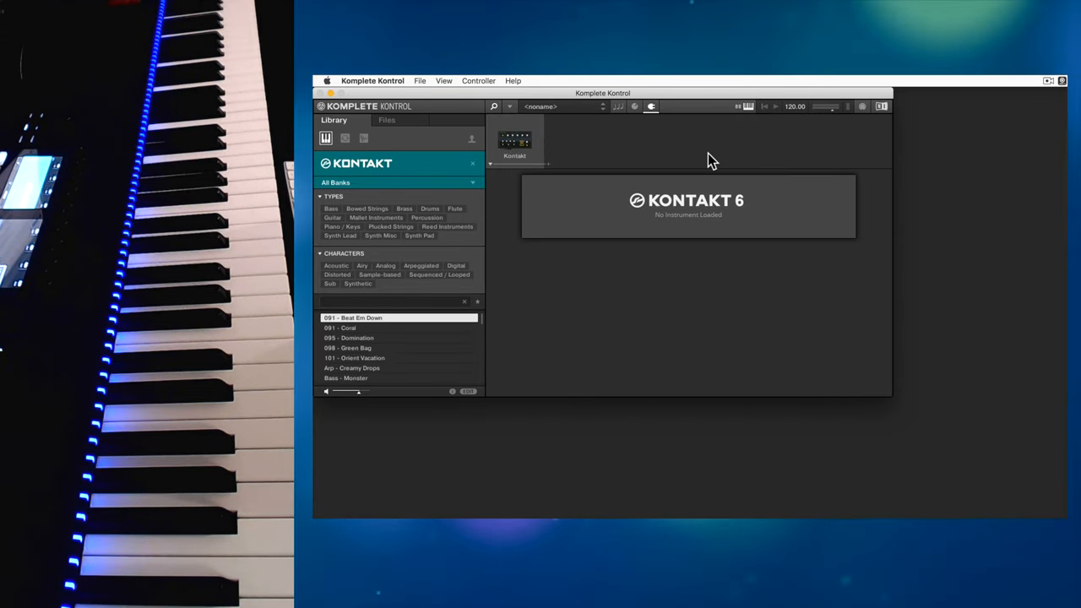
- Switch the loaded Kontakt 6 to Edit View so its library browser is shown
{"action": "left_click", "coordinate": [510, 107]}
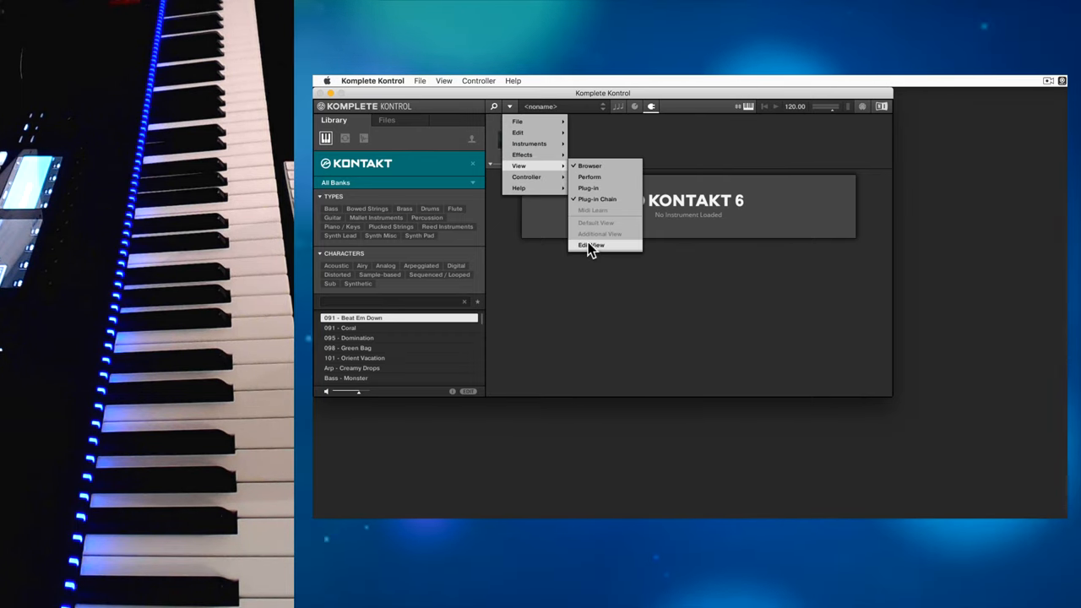
{"action": "left_click", "coordinate": [592, 245]}
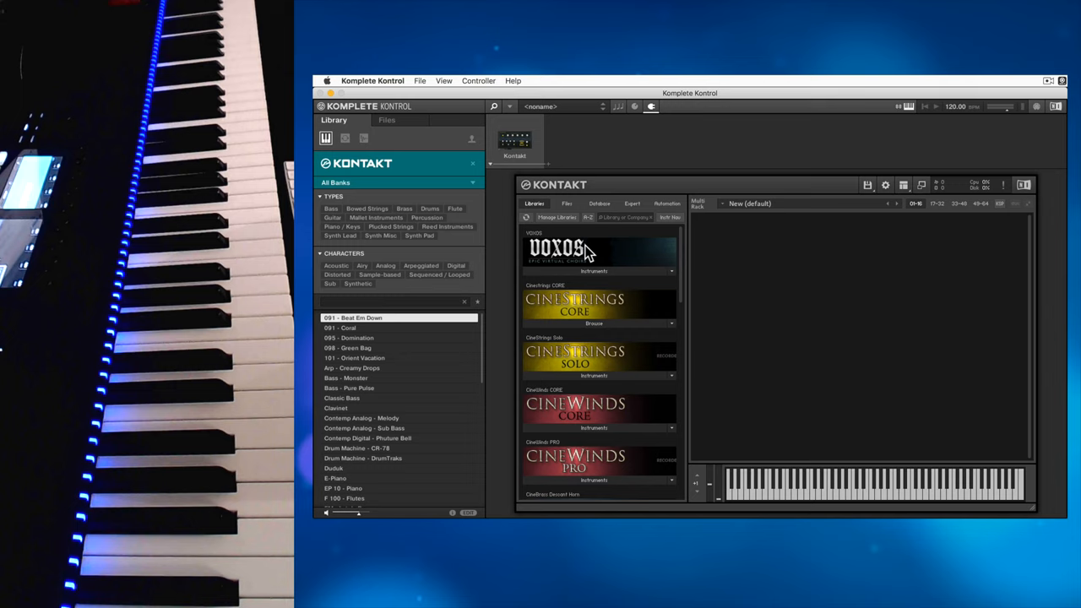
{"action": "mouse_move", "coordinate": [663, 279]}
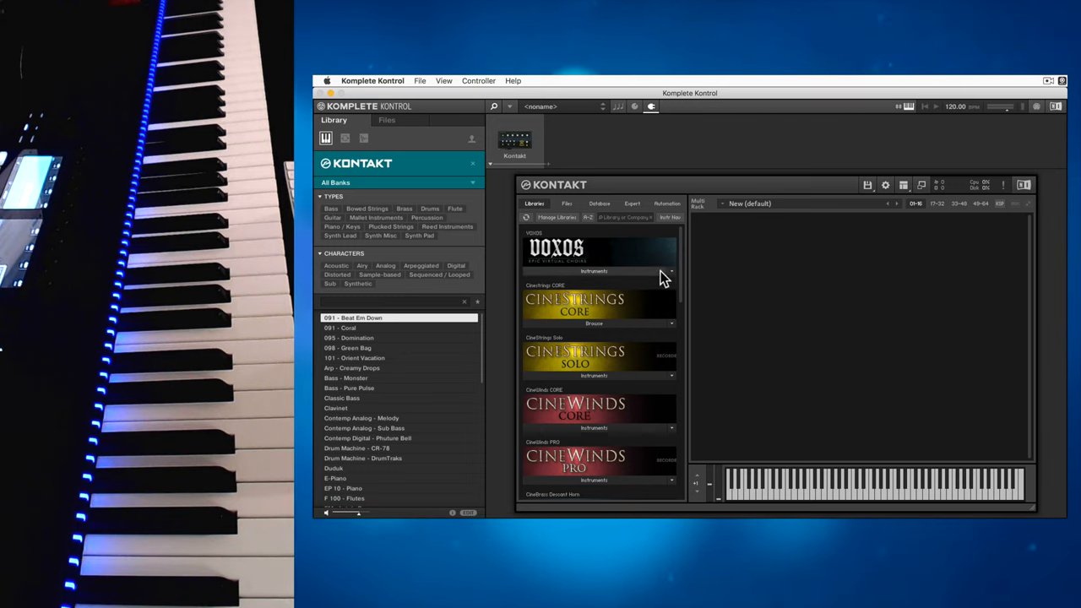
- Expand Voxos Instruments in the embedded Kontakt and load 06 Chords.nki
{"action": "left_click", "coordinate": [672, 270]}
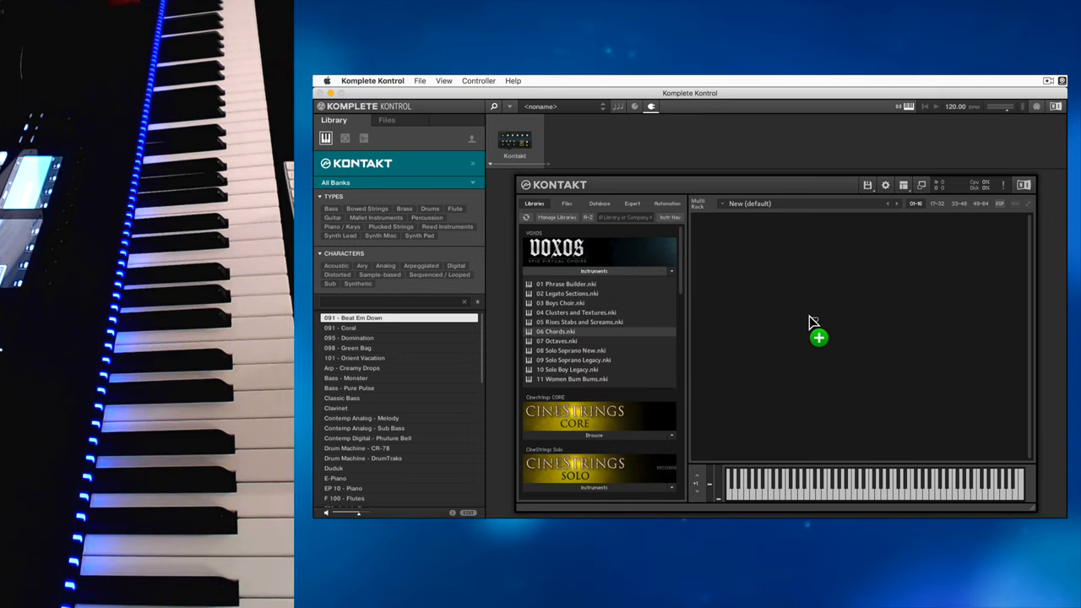
{"action": "double_click", "coordinate": [557, 331]}
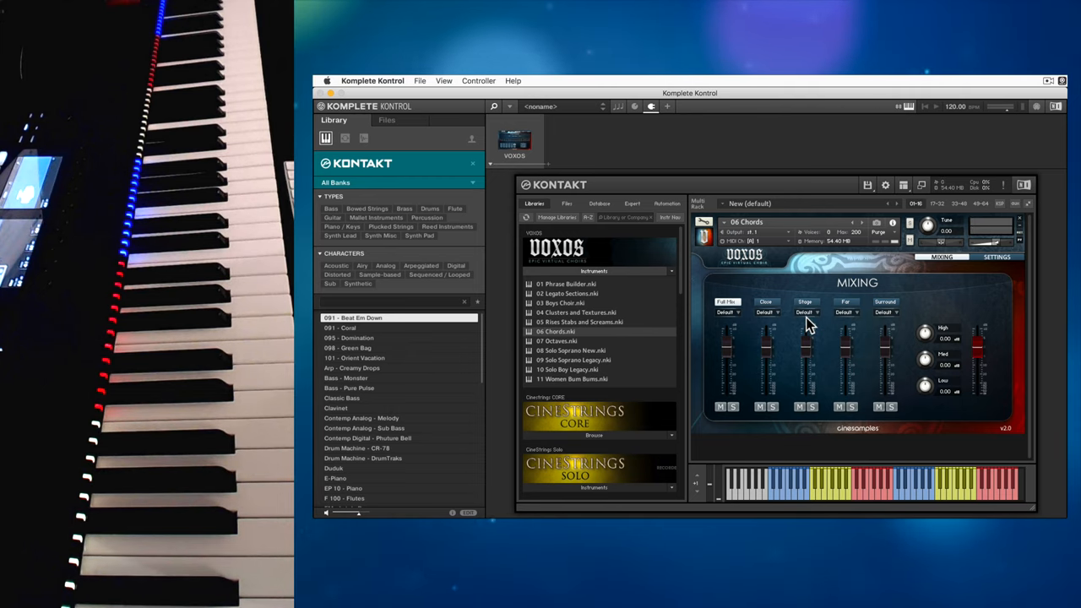
{"action": "left_click", "coordinate": [510, 110]}
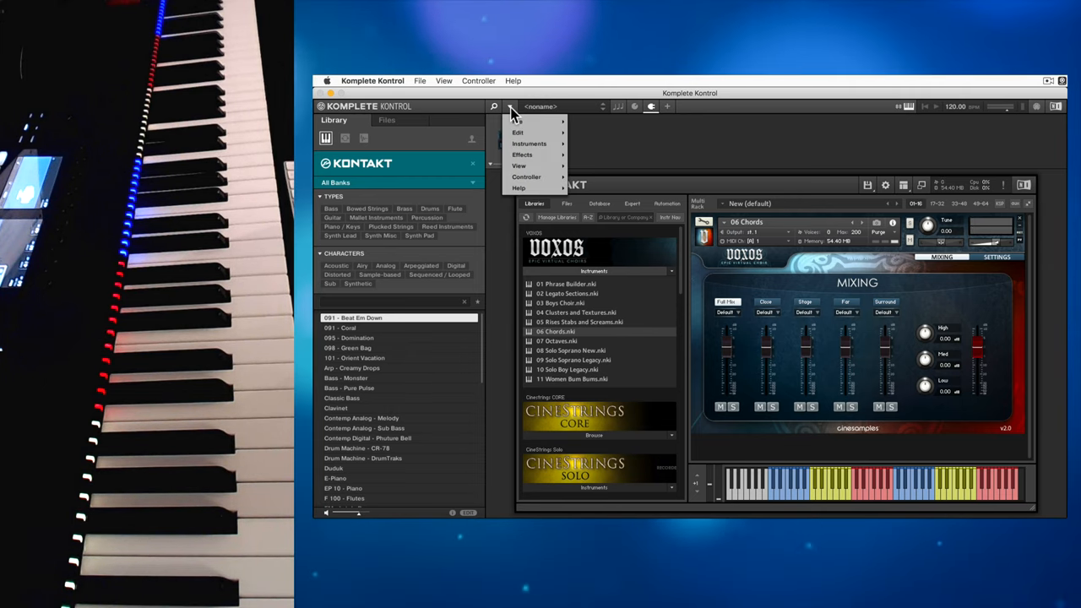